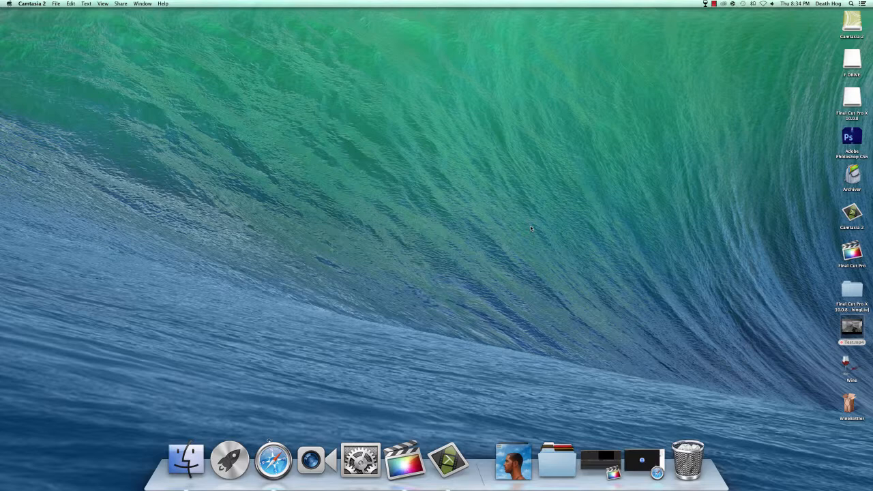
{"action": "mouse_move", "coordinate": [404, 461]}
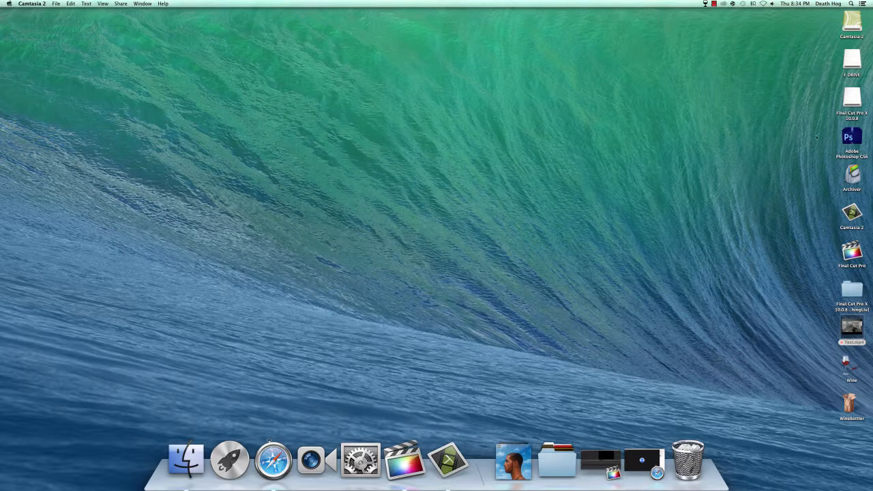
{"action": "mouse_move", "coordinate": [540, 217]}
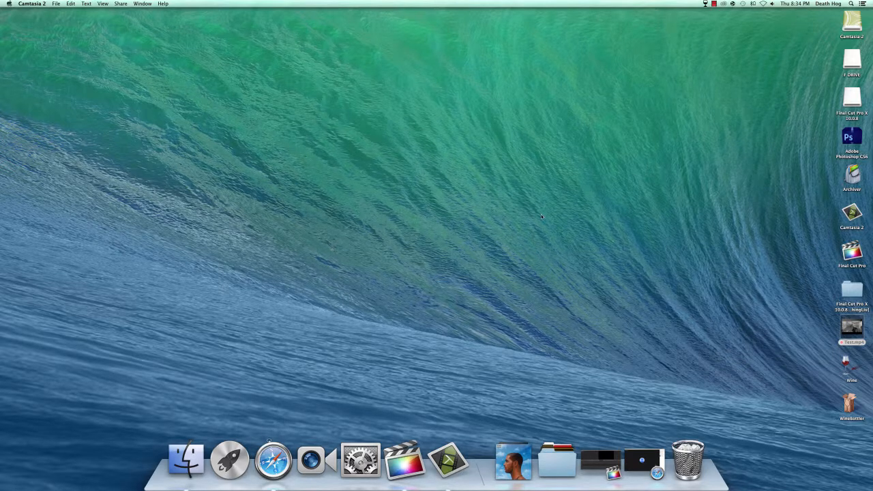
Step: Launch Final Cut Pro from the Dock and select the empty project timeline
{"action": "left_click", "coordinate": [403, 458]}
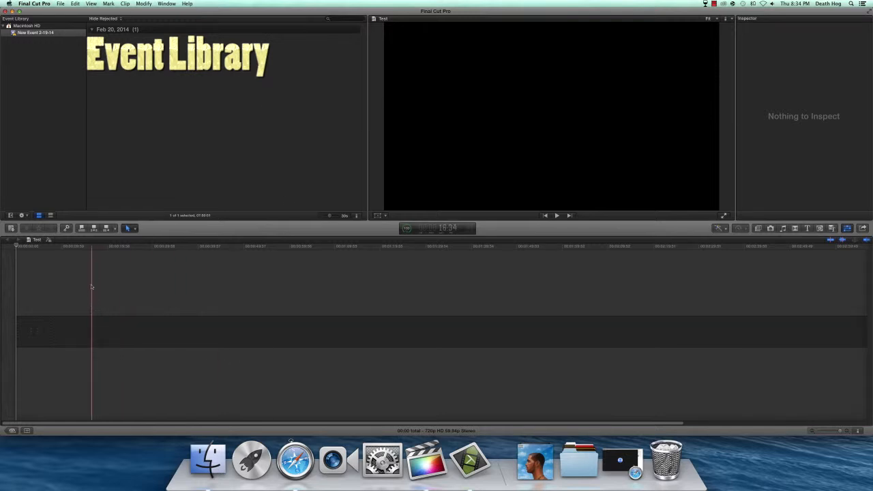
{"action": "left_click", "coordinate": [767, 319]}
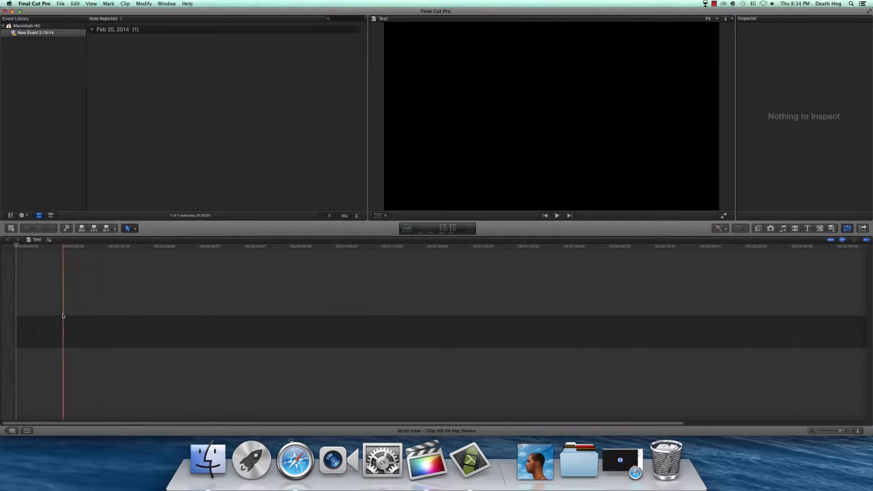
{"action": "left_click", "coordinate": [128, 227]}
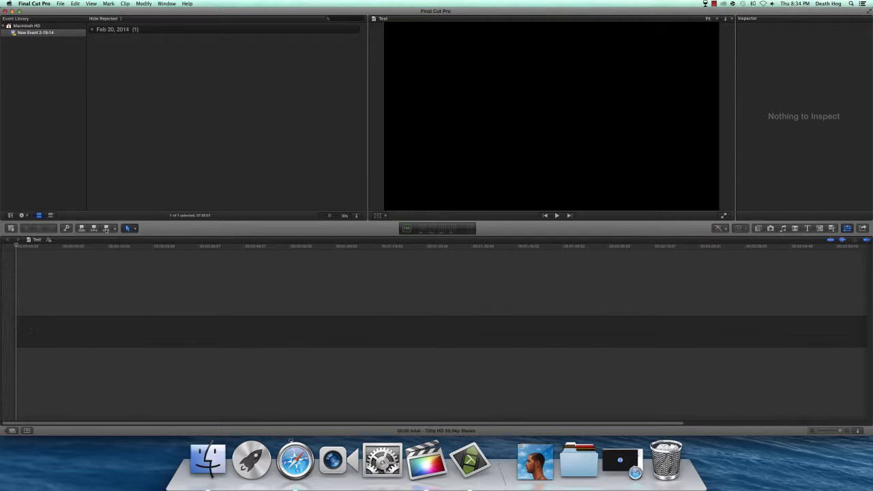
{"action": "mouse_move", "coordinate": [107, 228]}
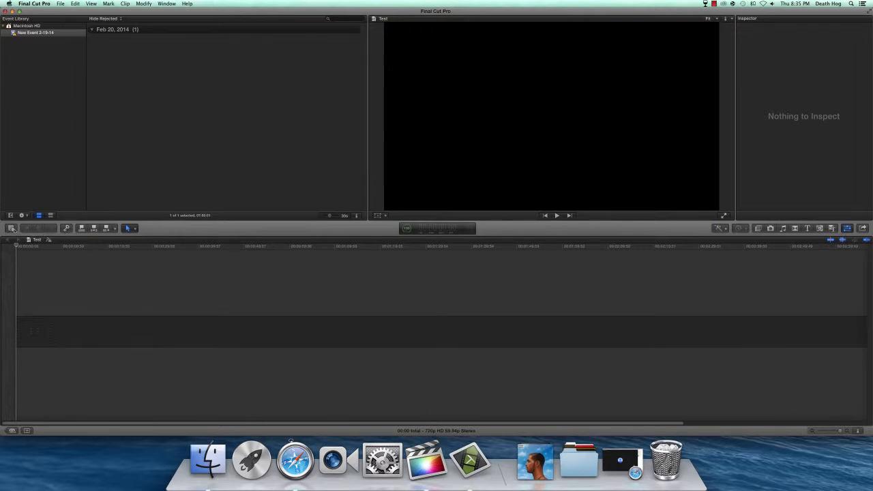
{"action": "mouse_move", "coordinate": [11, 227]}
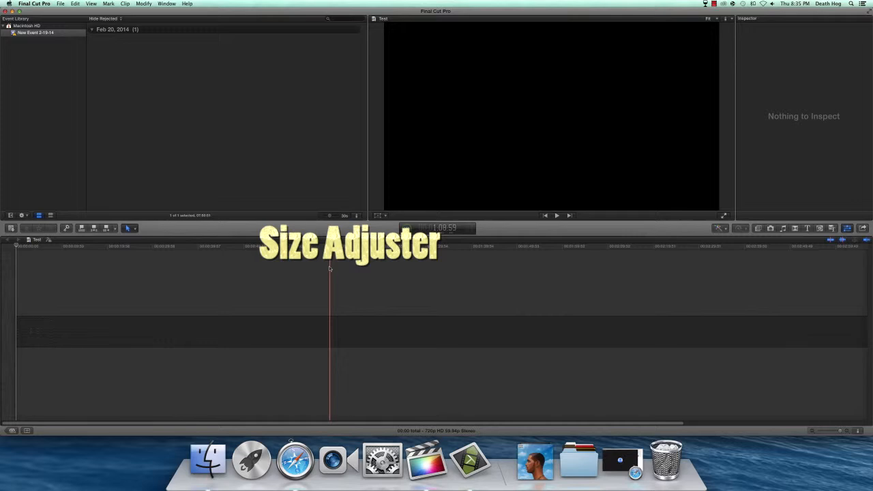
Step: Show the Transform, Crop and Distort choices under the viewer
{"action": "left_click", "coordinate": [379, 228]}
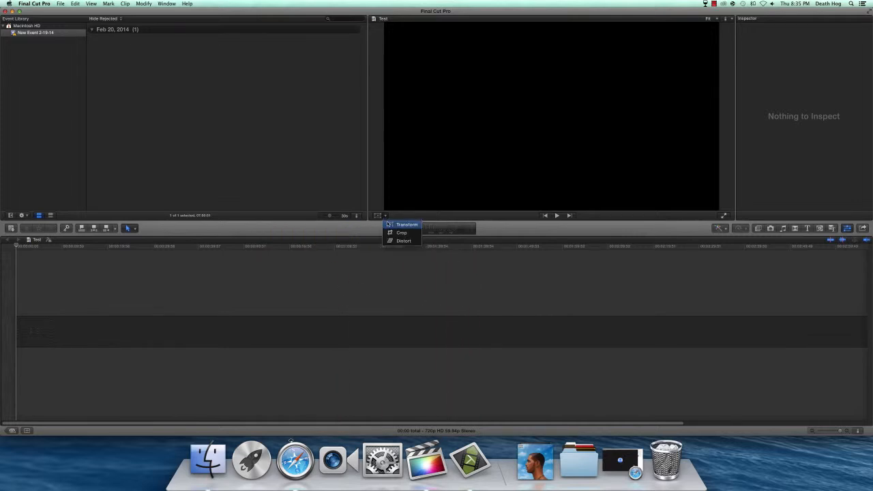
{"action": "mouse_move", "coordinate": [404, 240]}
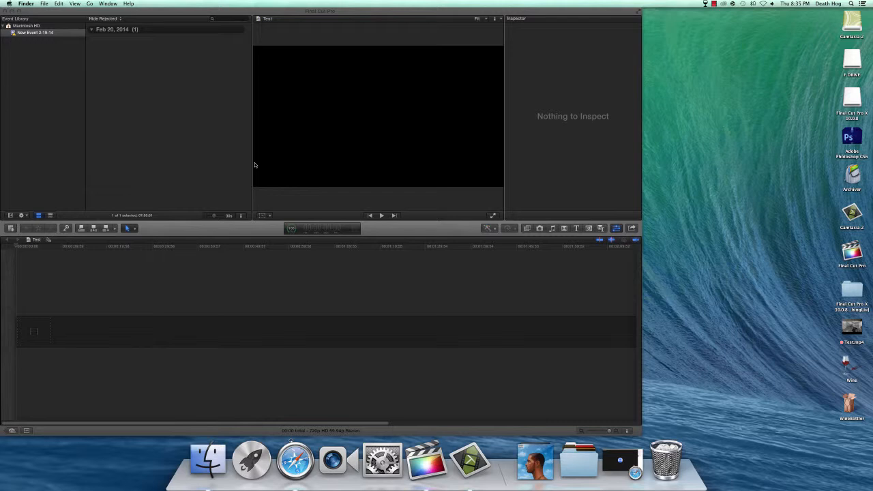
Step: Import the Test gameplay clip from the Desktop into the event via File > Import > Media
{"action": "left_click", "coordinate": [60, 2]}
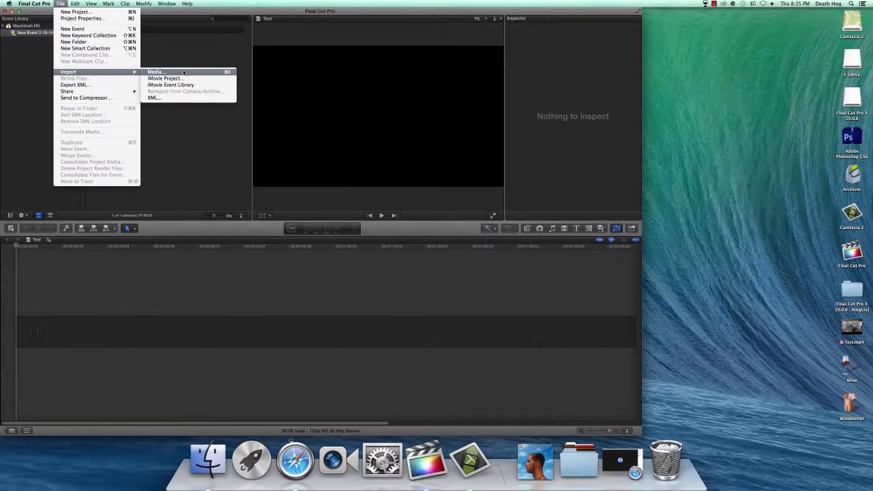
{"action": "left_click", "coordinate": [156, 71]}
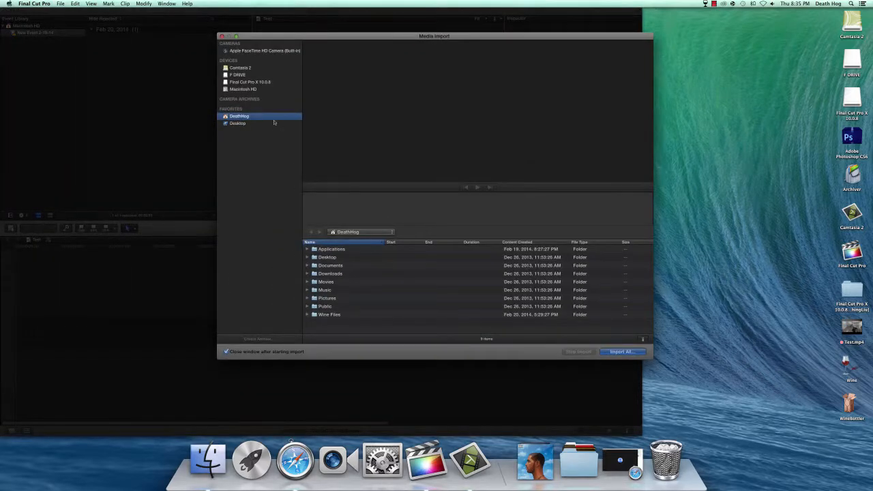
{"action": "left_click", "coordinate": [238, 123]}
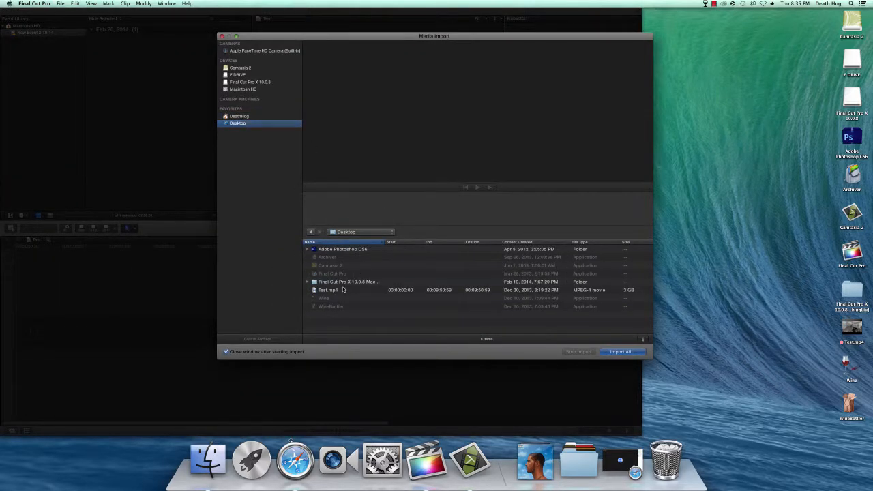
{"action": "left_click", "coordinate": [221, 35]}
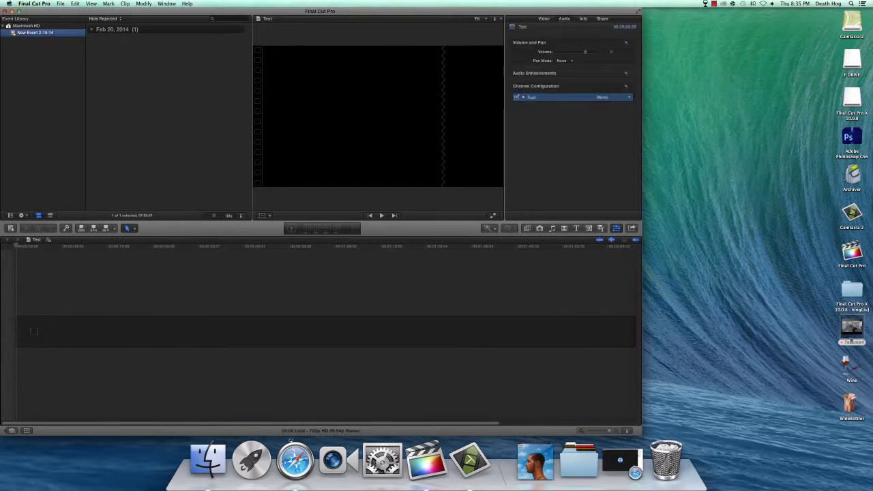
Step: Append the imported Test clip to the project timeline and show Background Tasks progress
{"action": "left_click", "coordinate": [109, 64]}
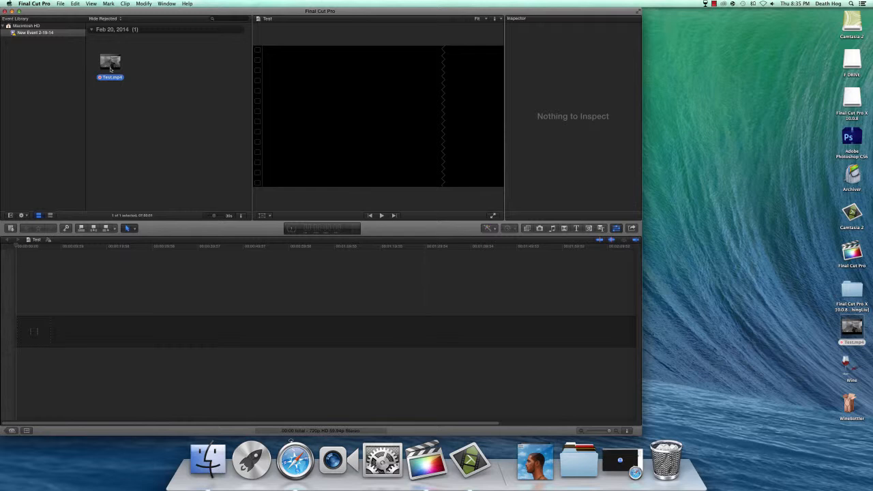
{"action": "left_click", "coordinate": [35, 32]}
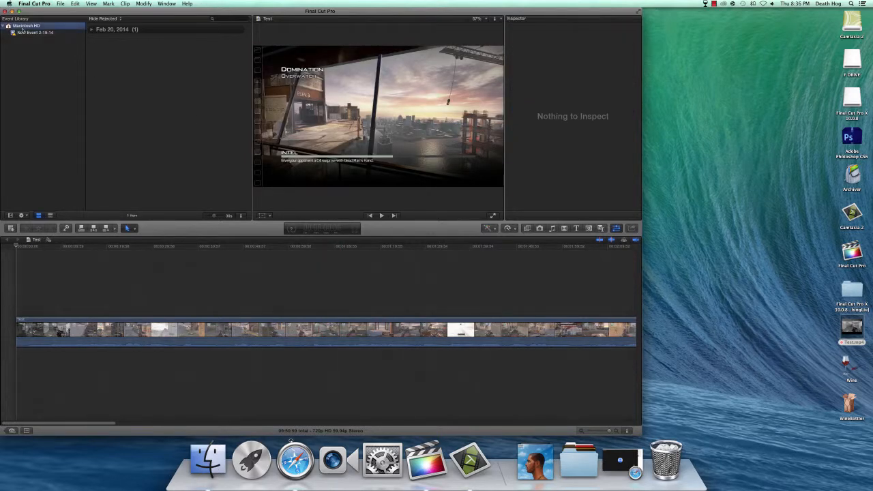
{"action": "left_click", "coordinate": [576, 19]}
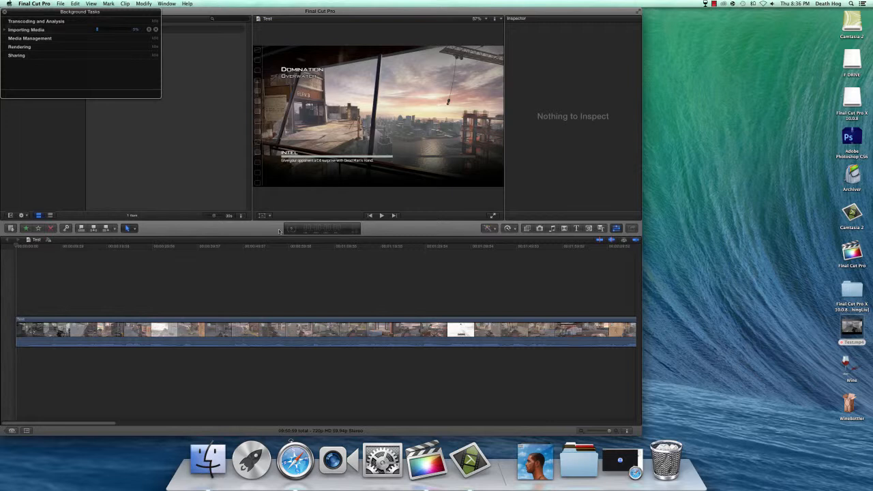
{"action": "mouse_move", "coordinate": [232, 172]}
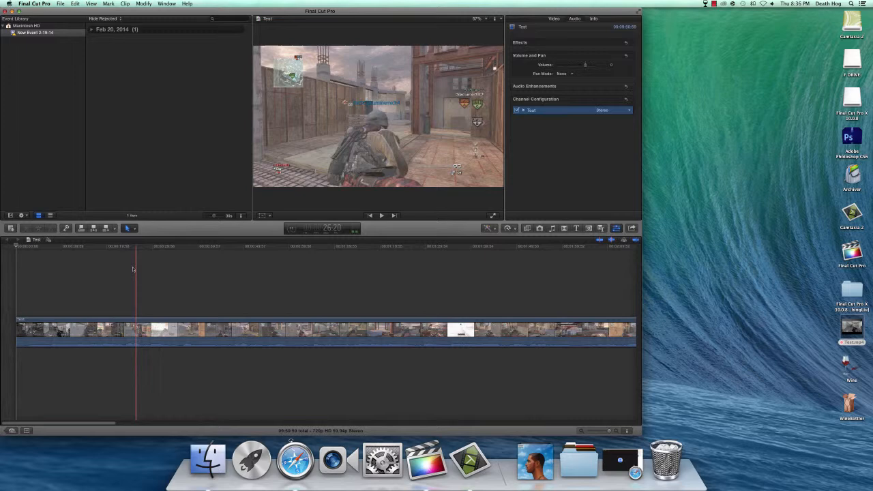
Step: Enlarge the editor window and enable Crop mode on the clip in the viewer
{"action": "left_click", "coordinate": [349, 266]}
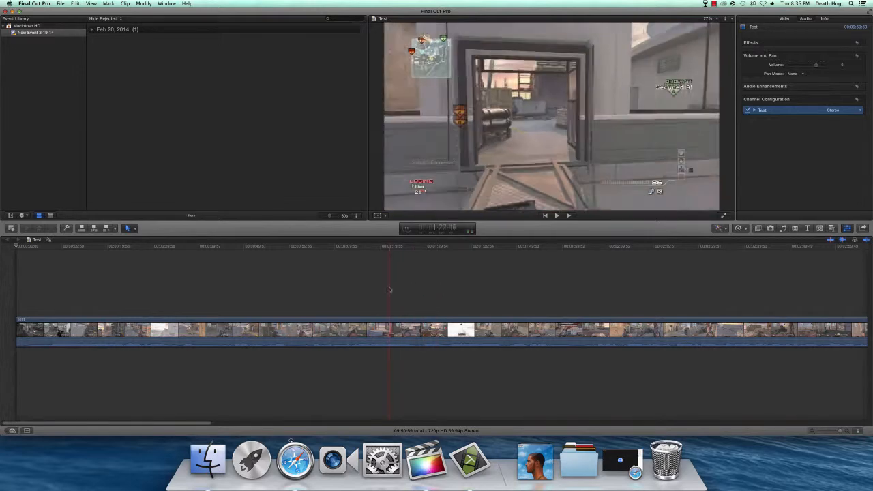
{"action": "left_click", "coordinate": [379, 228]}
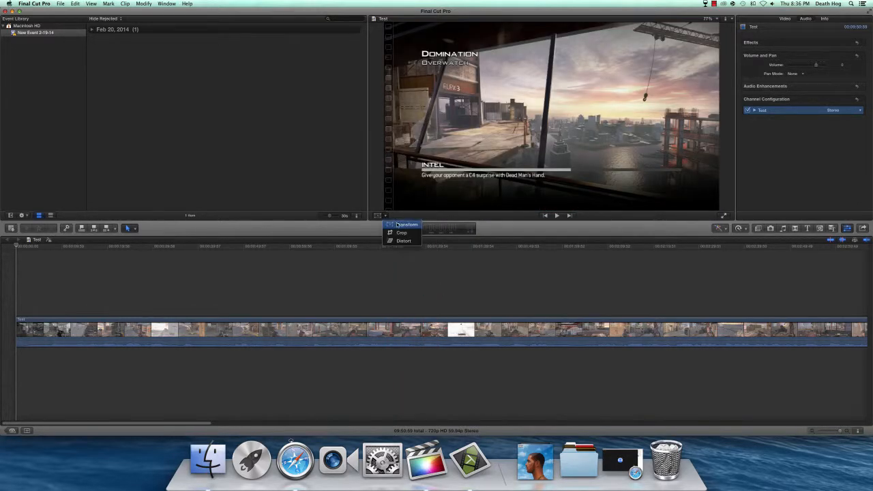
{"action": "left_click", "coordinate": [407, 223]}
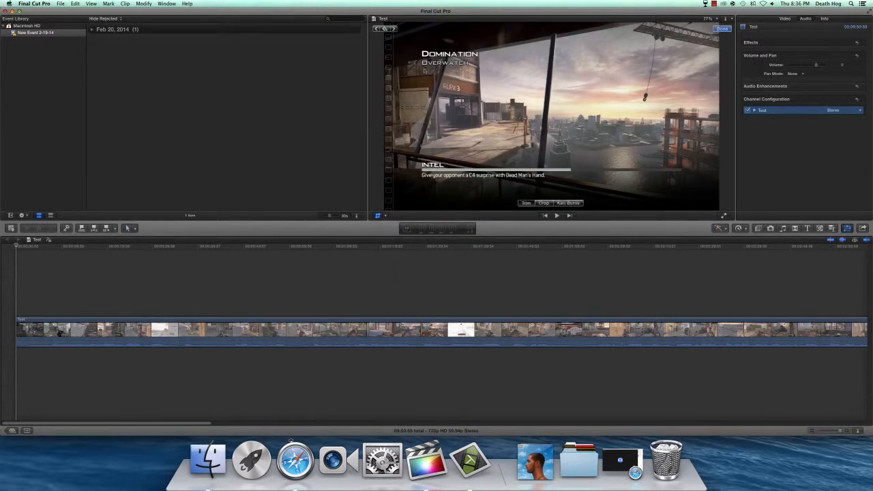
{"action": "left_click", "coordinate": [542, 202]}
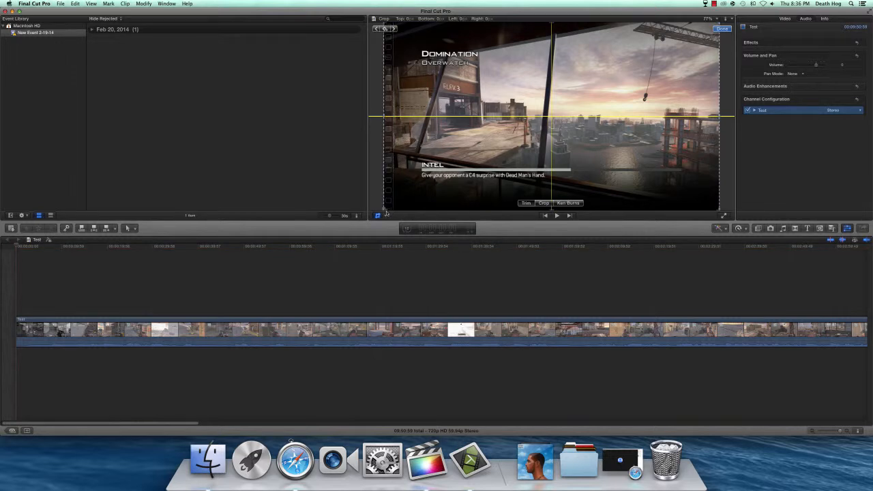
Step: Switch the viewer to another image adjustment mode, then return to the opening Domination frame
{"action": "left_click", "coordinate": [377, 215]}
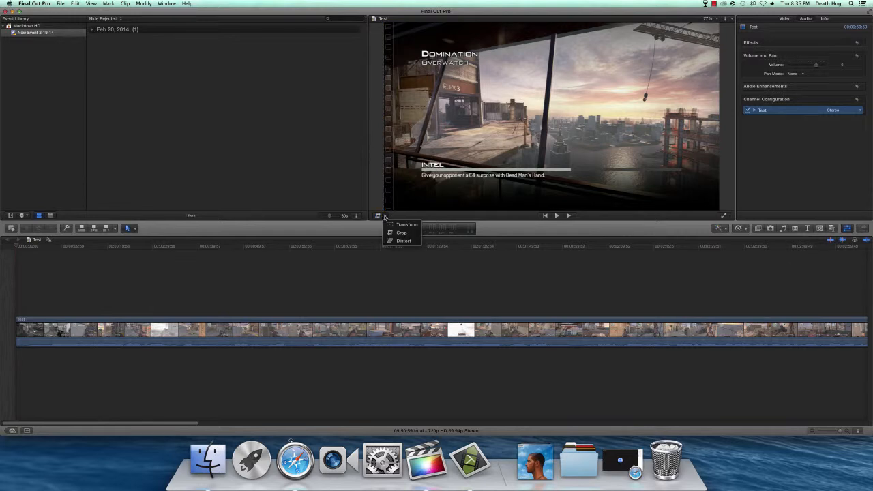
{"action": "left_click", "coordinate": [404, 240]}
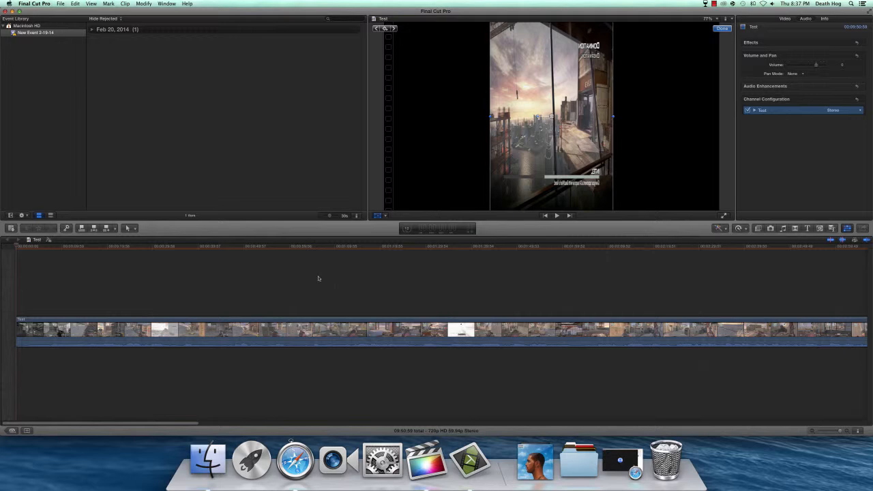
{"action": "left_click", "coordinate": [385, 216]}
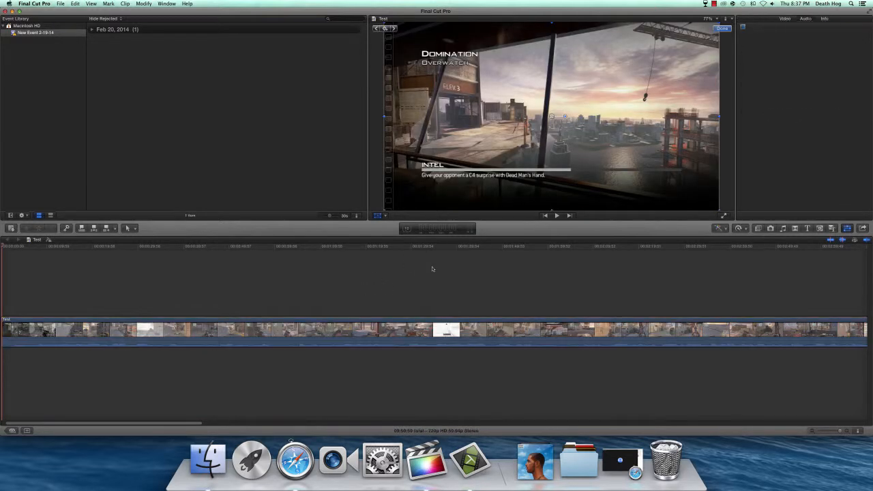
Step: Move the playhead to the Defeat screen and select the clip to show its audio properties
{"action": "left_click", "coordinate": [805, 19]}
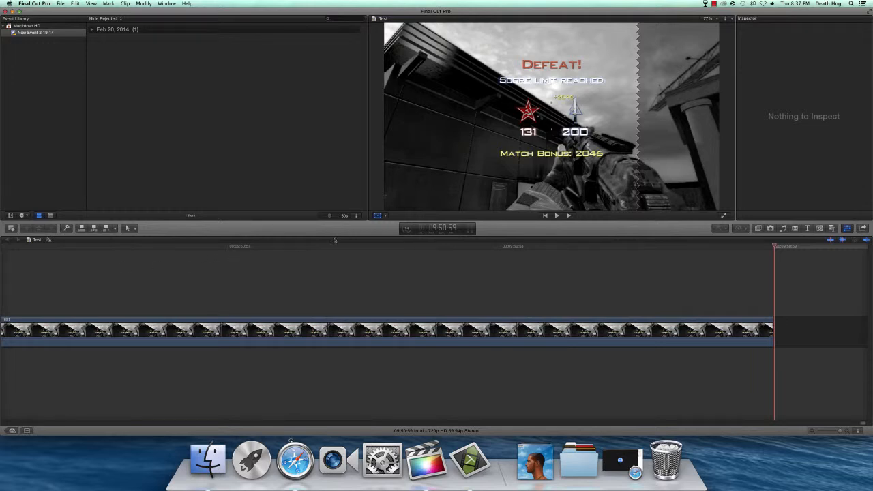
{"action": "mouse_move", "coordinate": [281, 278]}
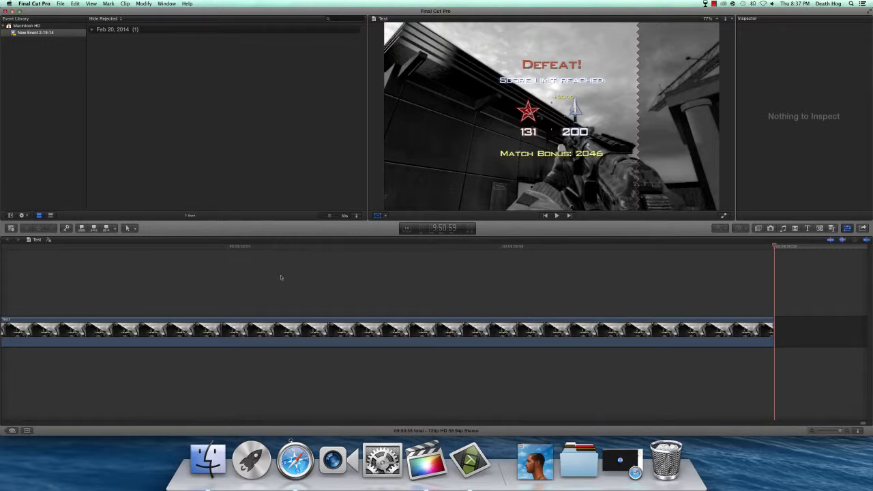
{"action": "left_click", "coordinate": [177, 332]}
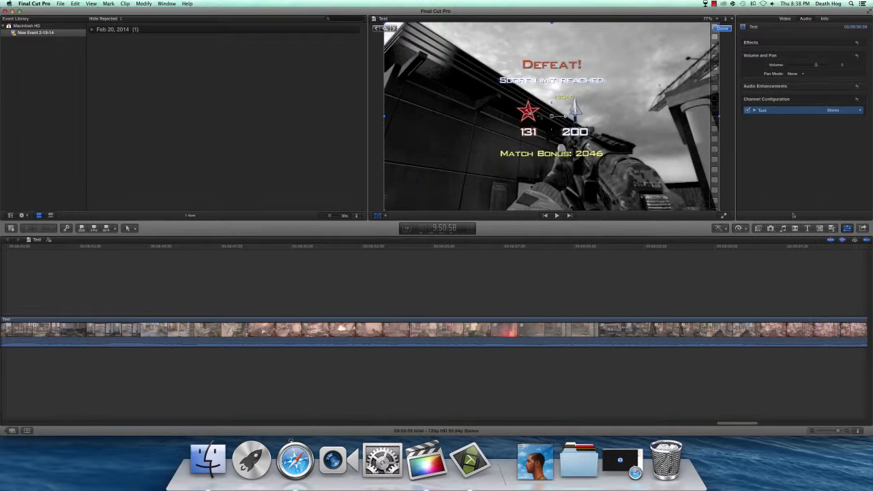
Step: Show the Enhancements and Retime menus, restore the audio inspector, then open the Photos browser
{"action": "left_click", "coordinate": [592, 329]}
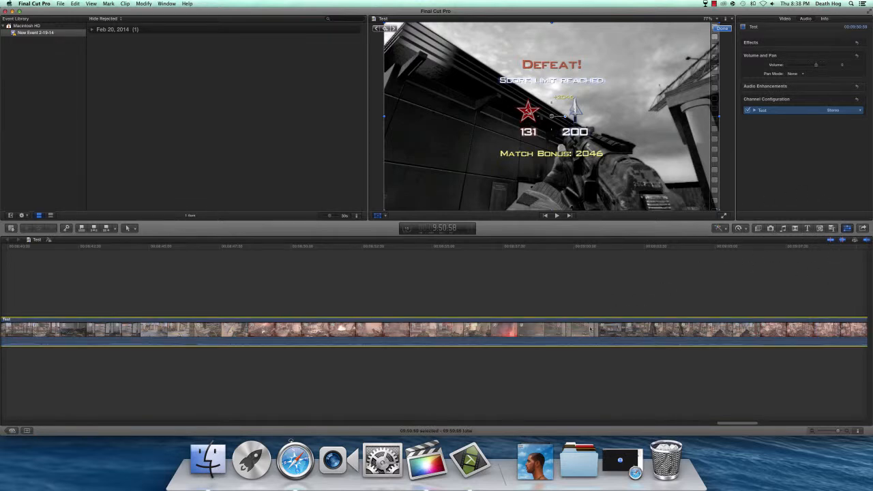
{"action": "left_click", "coordinate": [720, 228]}
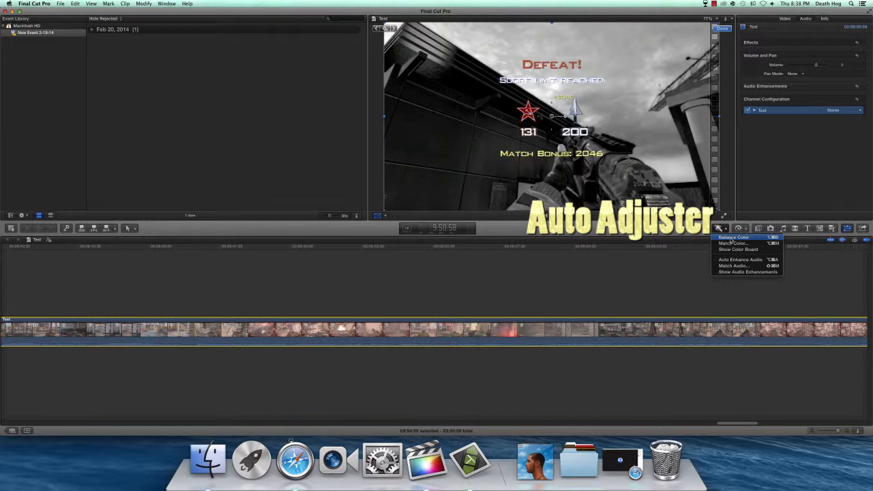
{"action": "mouse_move", "coordinate": [740, 249]}
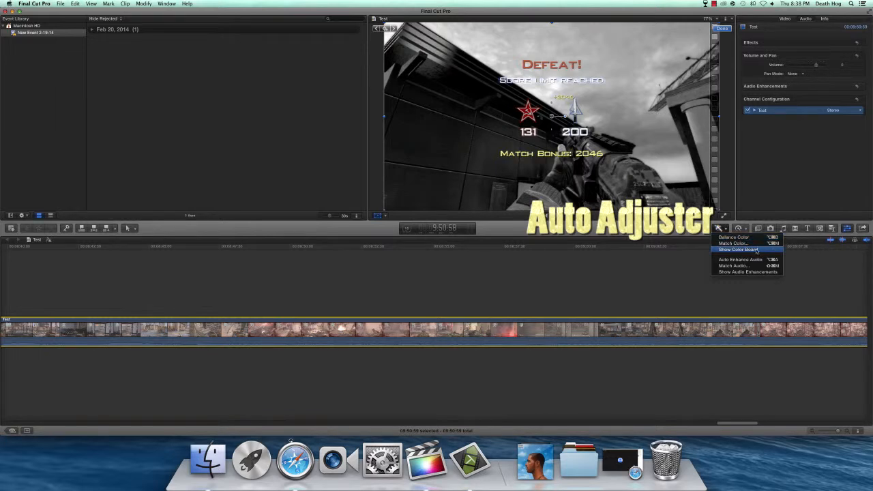
{"action": "mouse_move", "coordinate": [739, 259]}
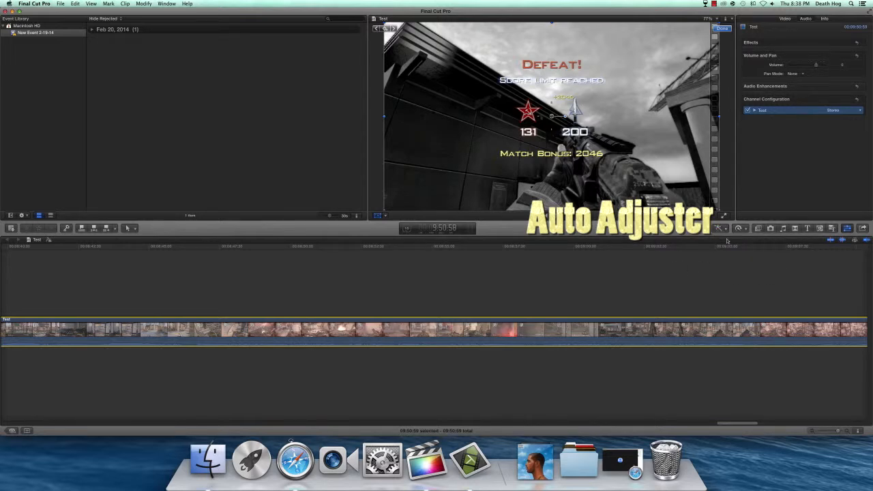
{"action": "left_click", "coordinate": [739, 227]}
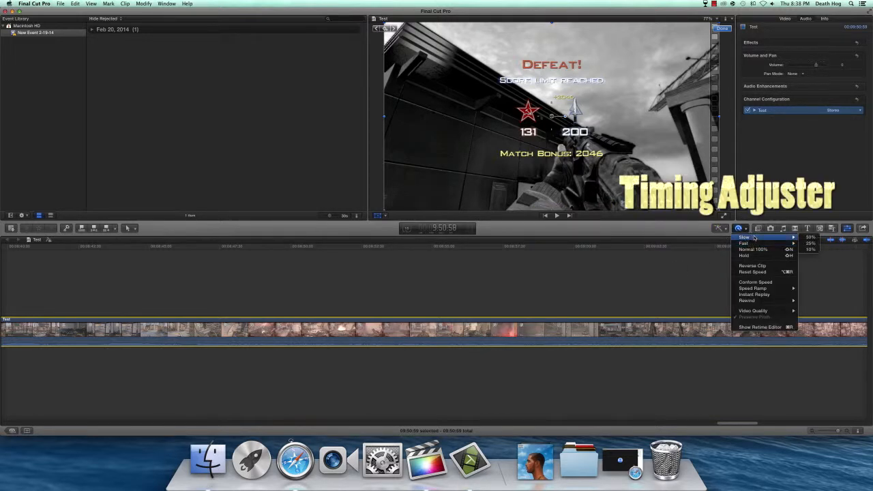
{"action": "mouse_move", "coordinate": [755, 272]}
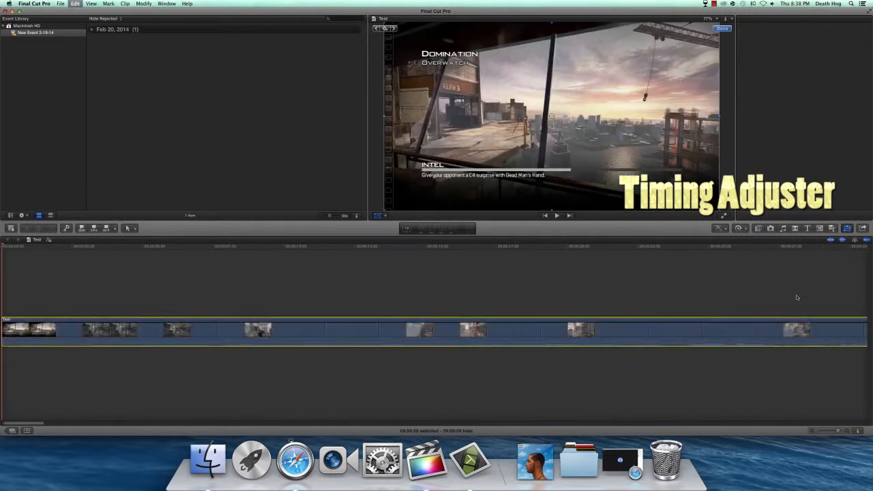
{"action": "left_click", "coordinate": [758, 228]}
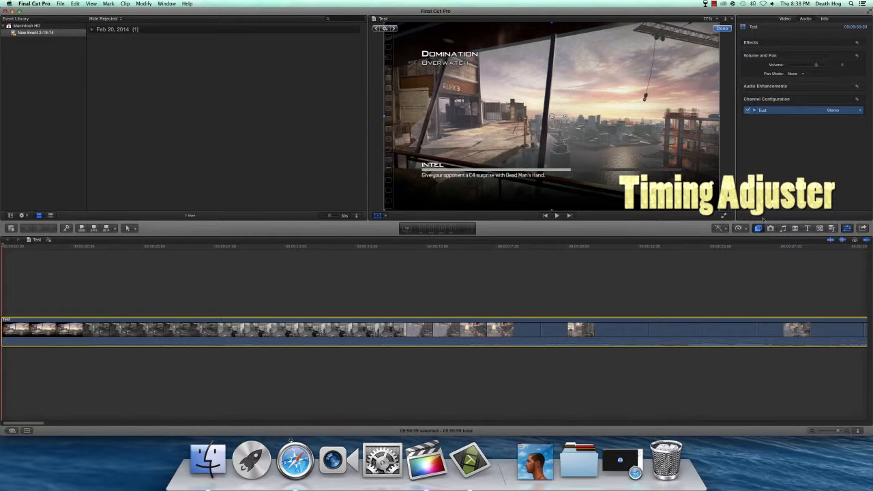
{"action": "left_click", "coordinate": [769, 228]}
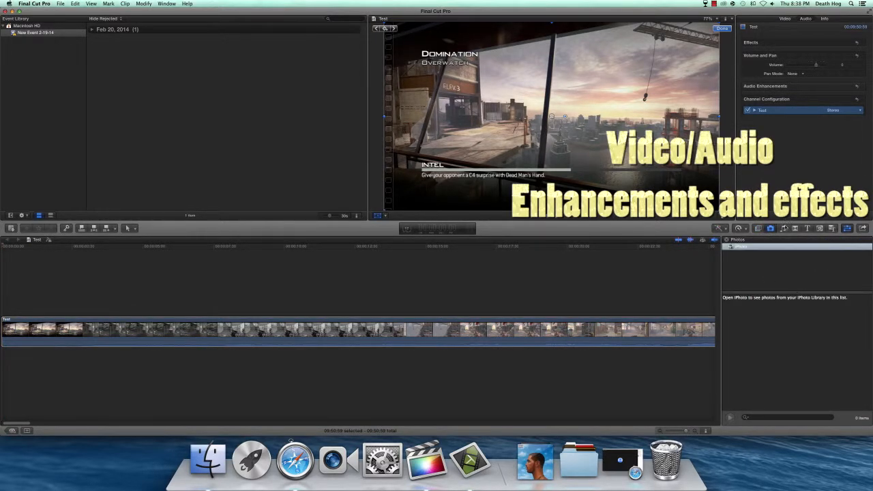
Step: Browse the Transitions, Titles and Generators libraries, then close the media browser and inspector
{"action": "left_click", "coordinate": [783, 229]}
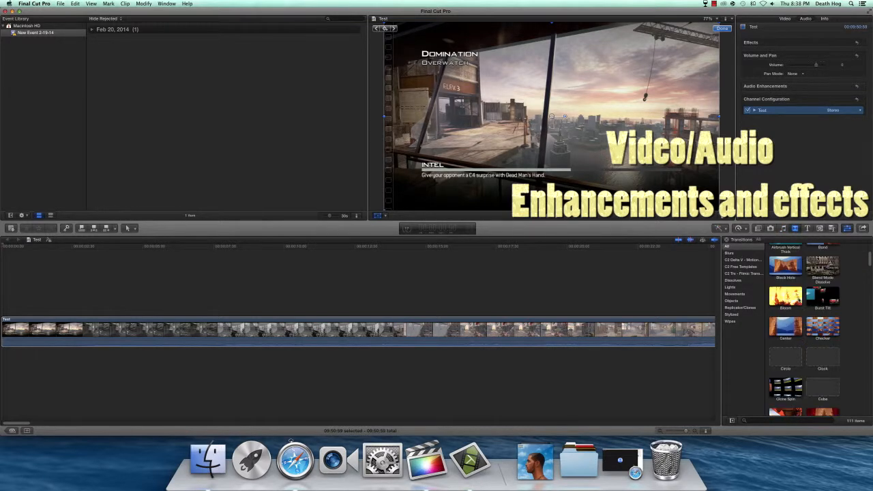
{"action": "scroll", "scroll_direction": "up", "scroll_amount": 3}
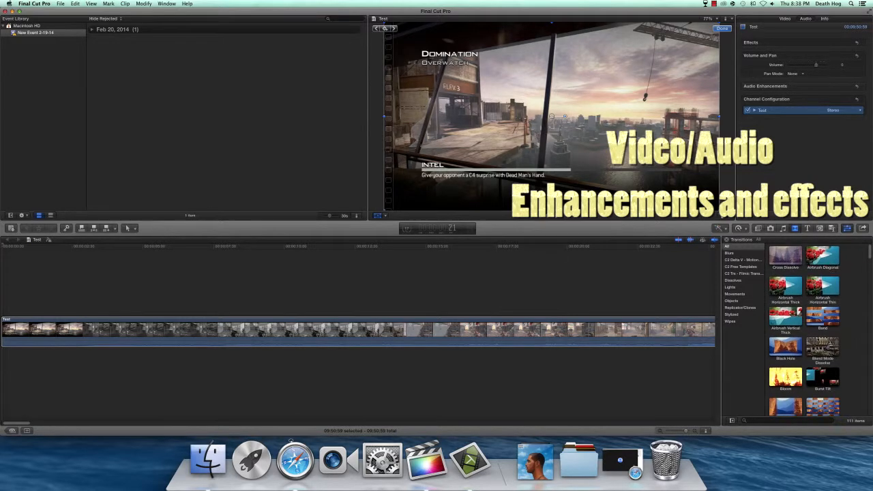
{"action": "left_click", "coordinate": [786, 315]}
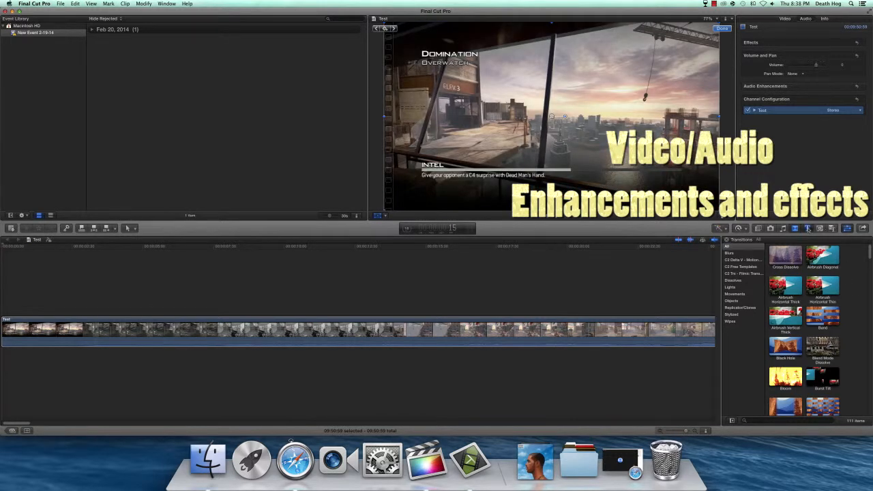
{"action": "left_click", "coordinate": [808, 229]}
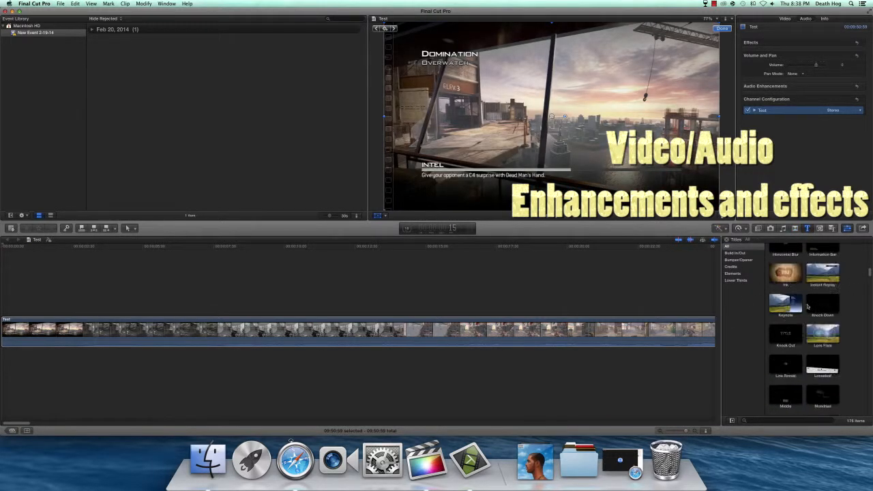
{"action": "scroll", "scroll_direction": "down", "scroll_amount": 3}
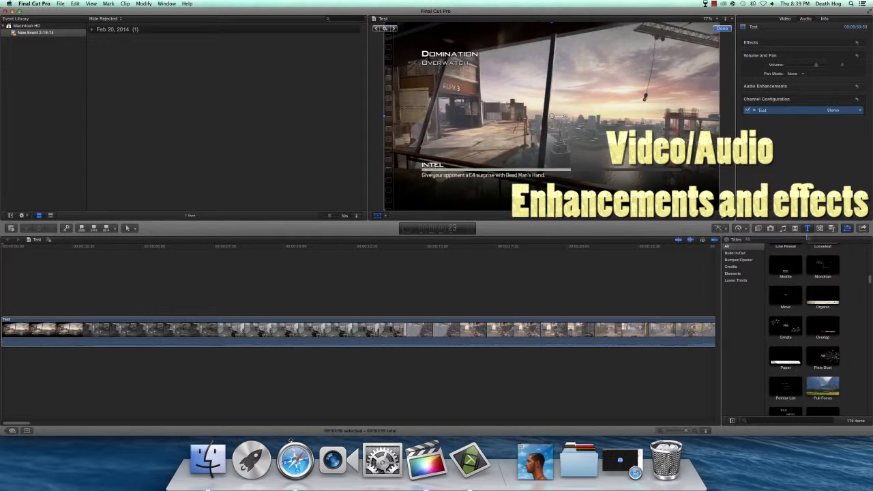
{"action": "left_click", "coordinate": [818, 230]}
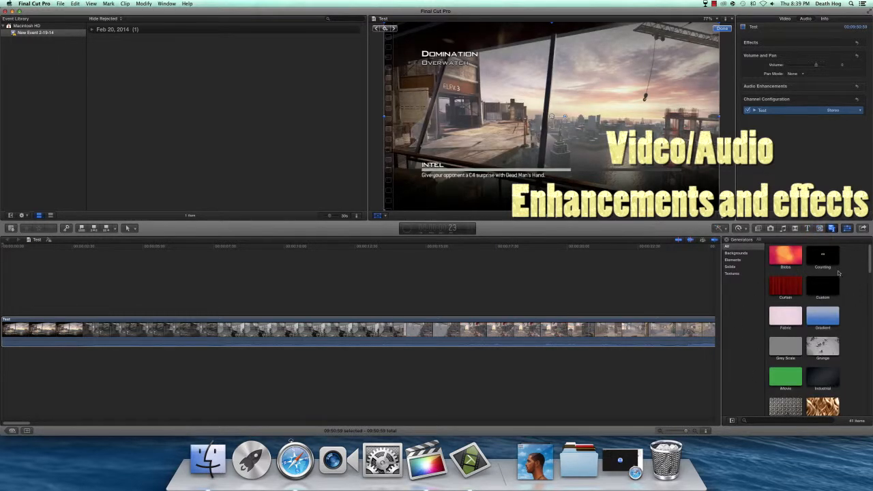
{"action": "left_click", "coordinate": [758, 229]}
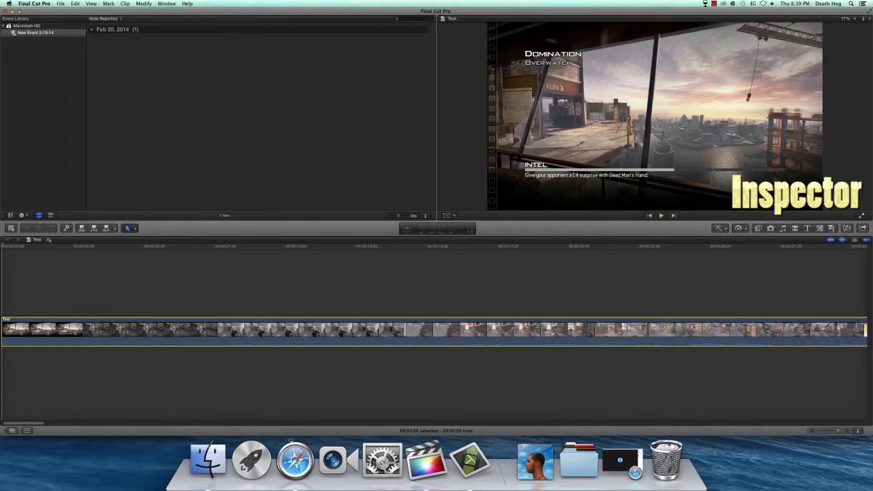
{"action": "mouse_move", "coordinate": [848, 228]}
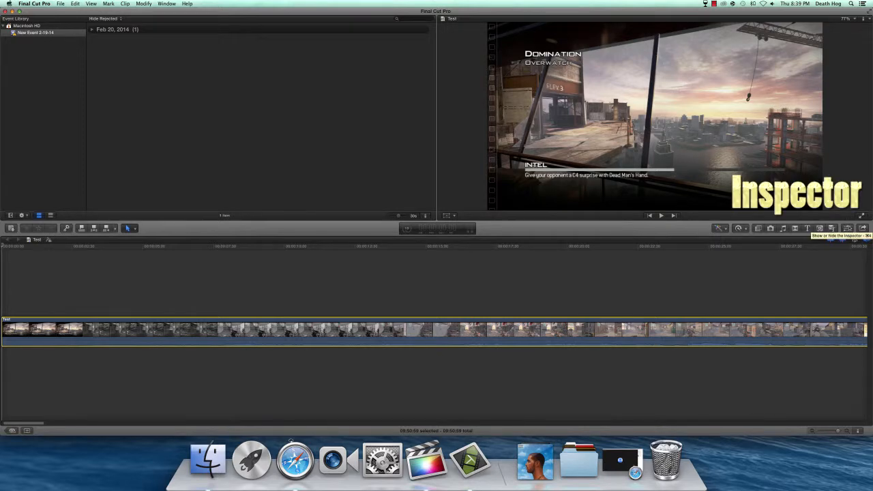
Step: Reopen the inspector on the clip's Video properties and return the playhead to the start
{"action": "left_click", "coordinate": [848, 228]}
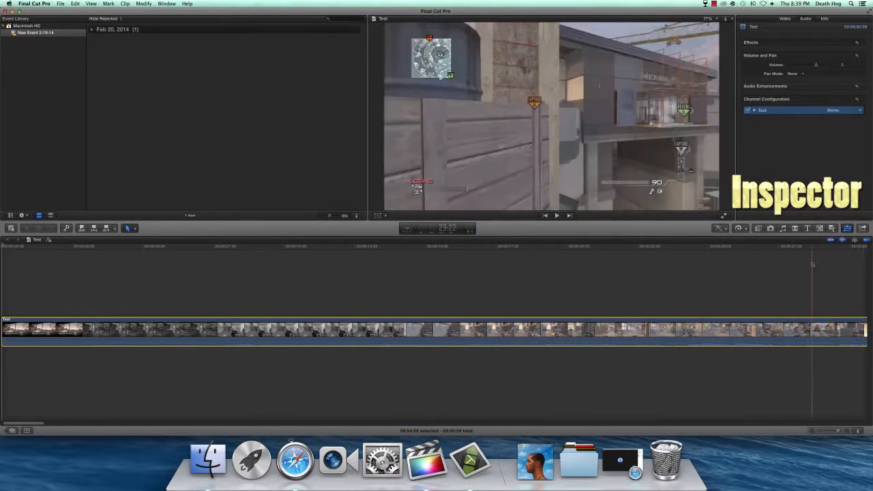
{"action": "left_click", "coordinate": [784, 19]}
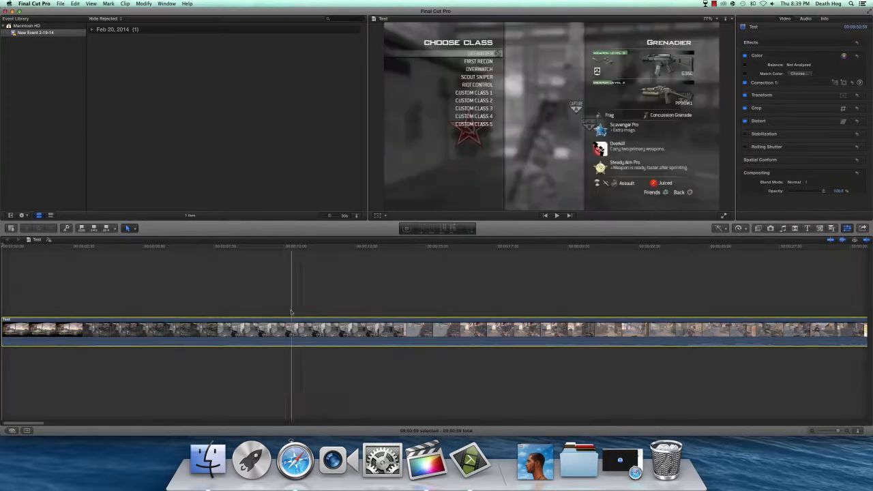
{"action": "left_click", "coordinate": [150, 287]}
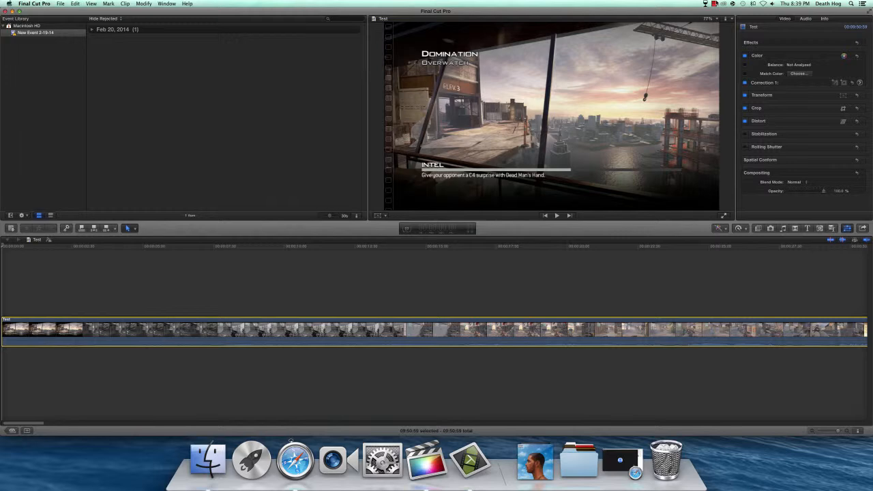
{"action": "left_click", "coordinate": [715, 4]}
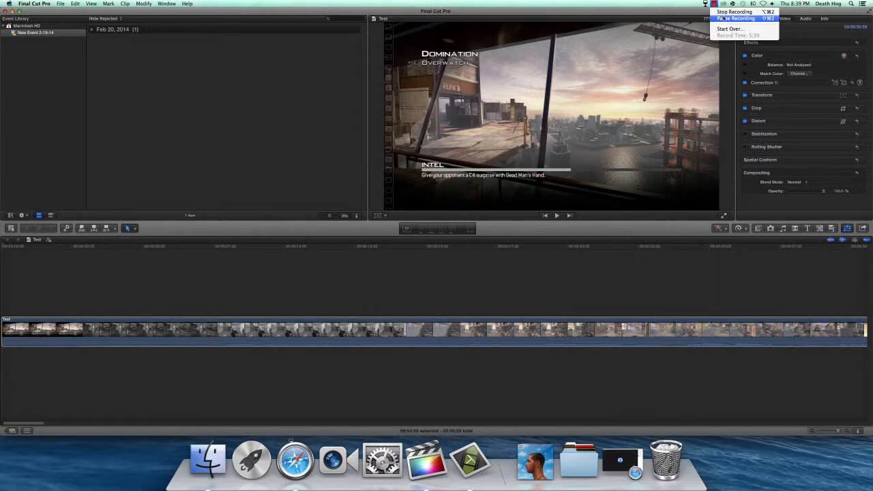